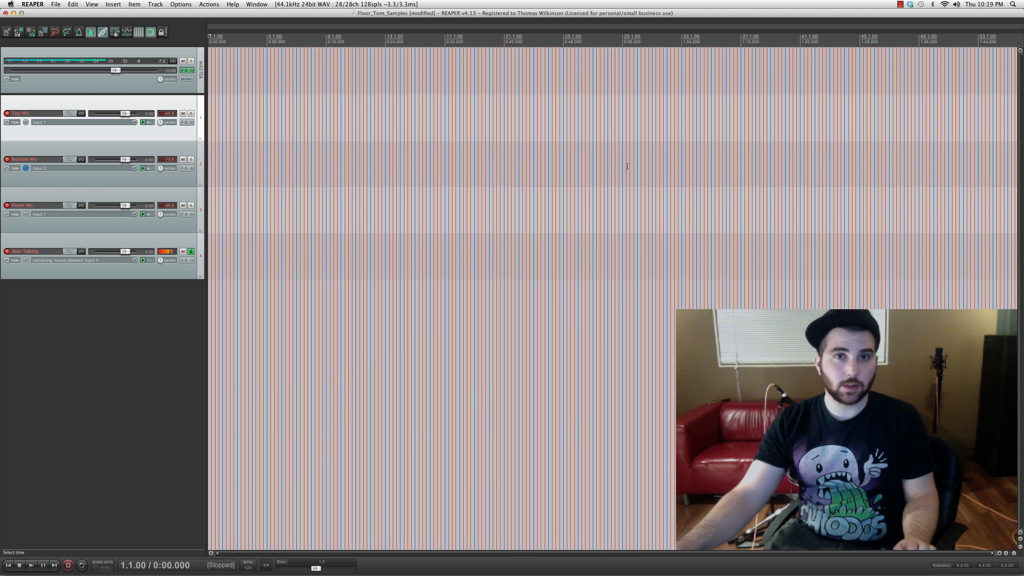
# Step: Start recording the floor tom hits onto the Top, Bottom and Room Mic tracks
pyautogui.click(62, 566)
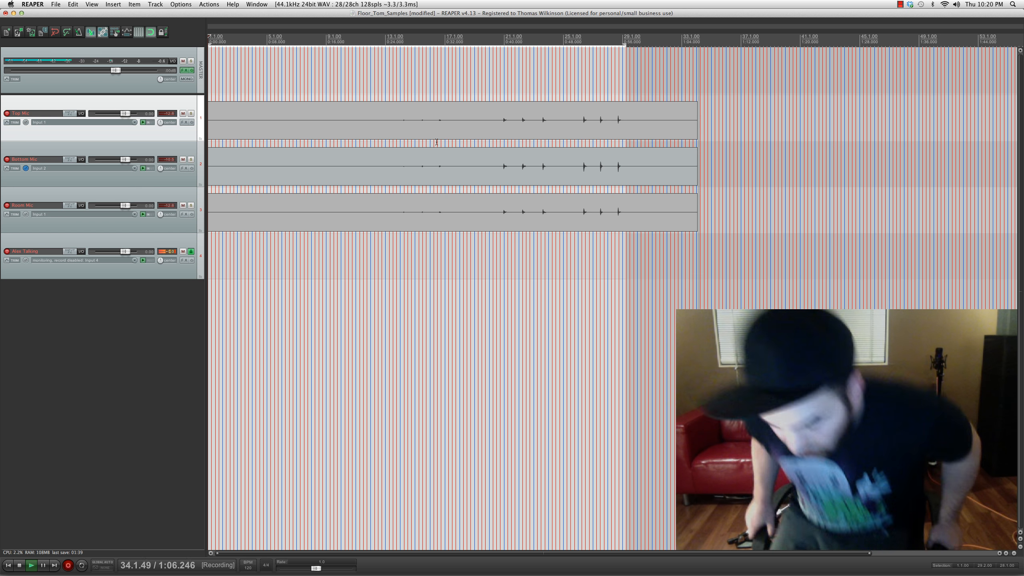
pyautogui.click(16, 565)
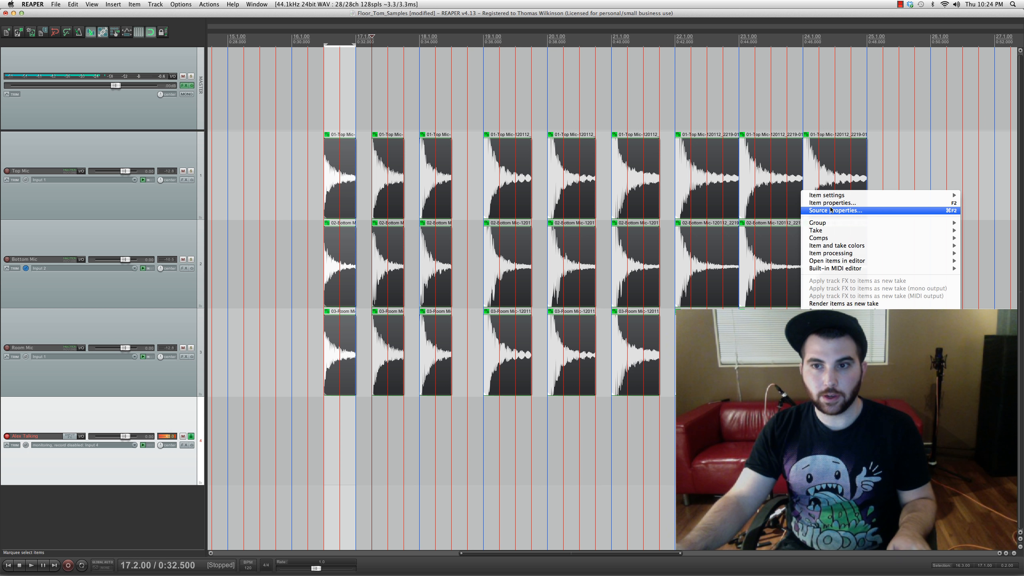
# Step: Slide the first floor tom hit along the timeline to space the hits apart
pyautogui.click(833, 211)
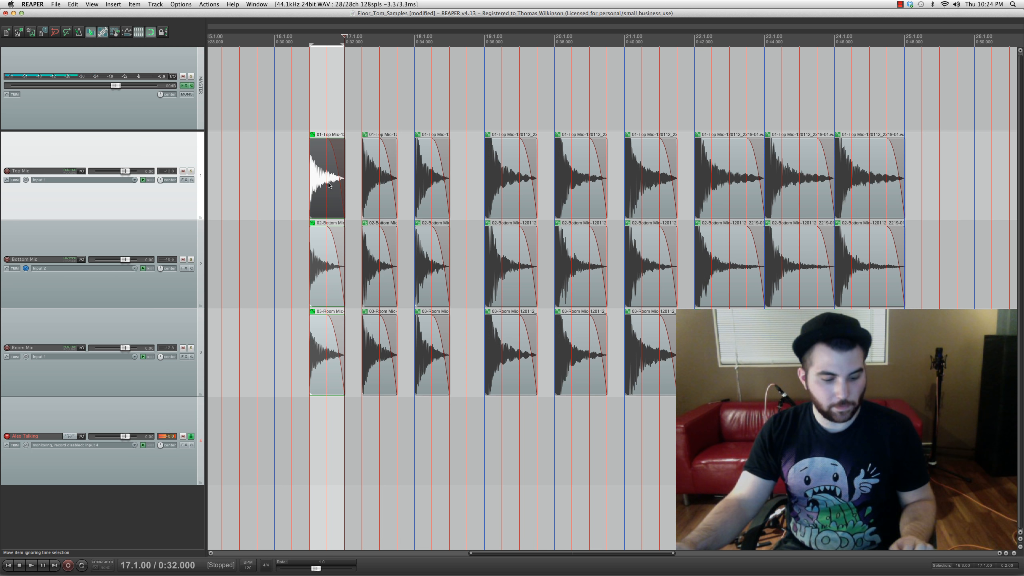
pyautogui.moveTo(326, 176); pyautogui.dragTo(365, 176)
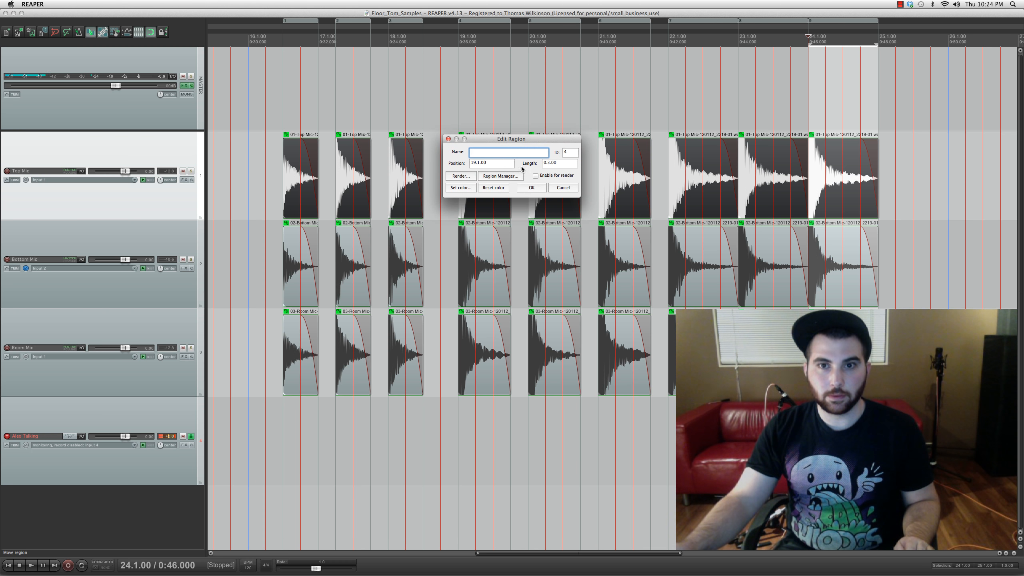
# Step: Name the first region Low_Vel_Hit1 in the project region list
pyautogui.click(499, 176)
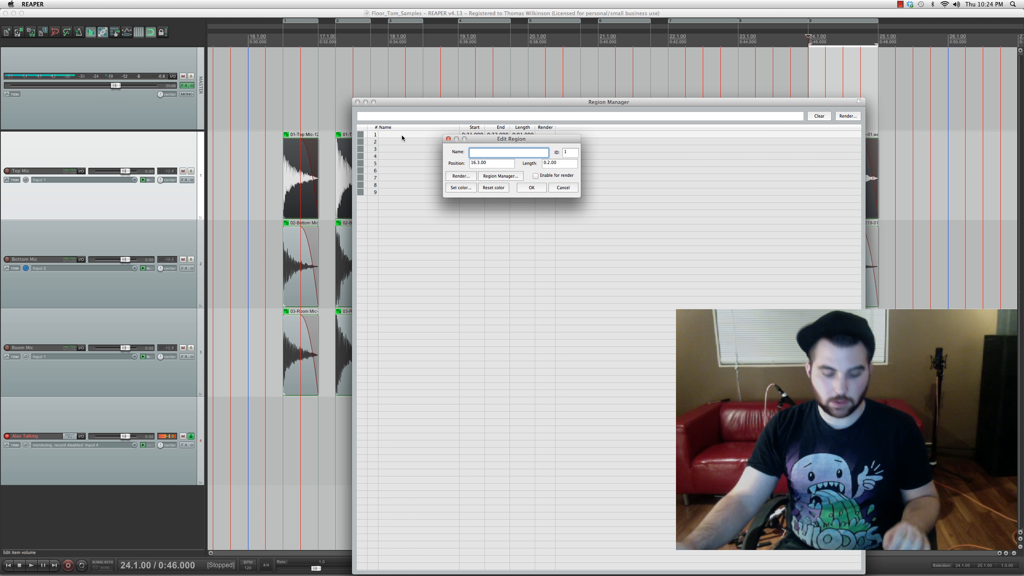
pyautogui.write('Low_Vel')
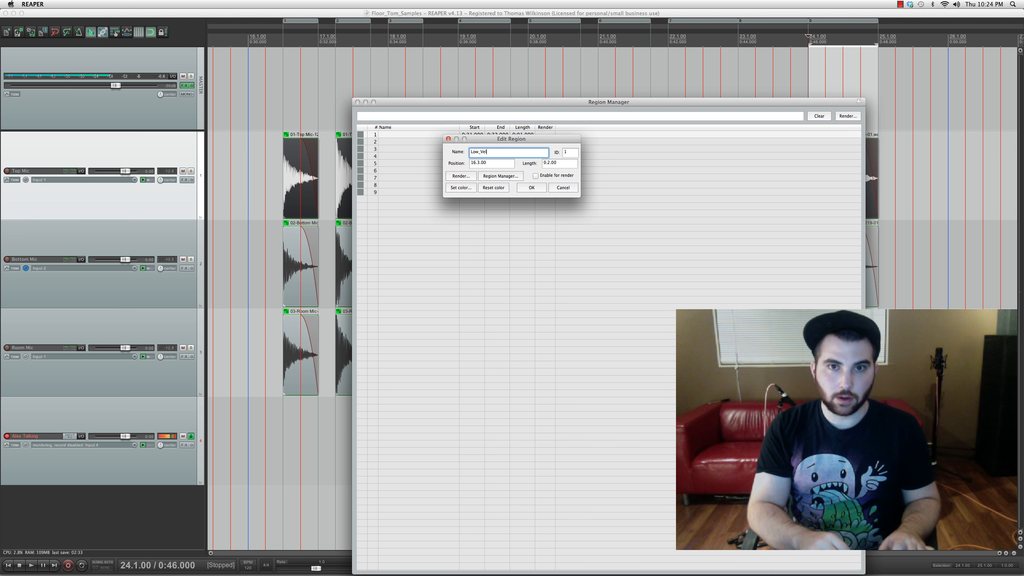
pyautogui.write('_Hit1')
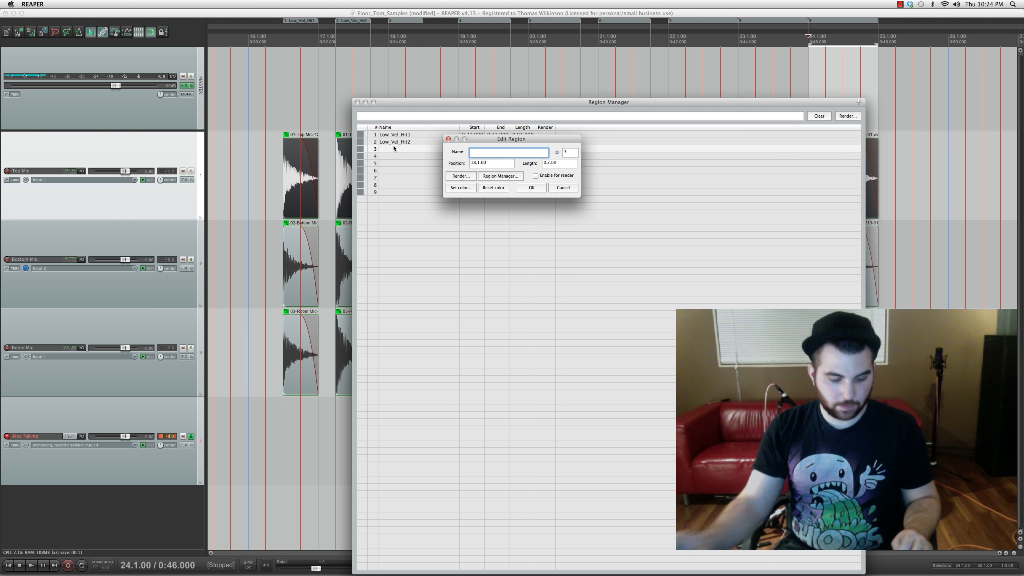
# Step: Rename region 4 as the first medium-velocity hit, Med_Vel_Hit1
pyautogui.click(530, 187)
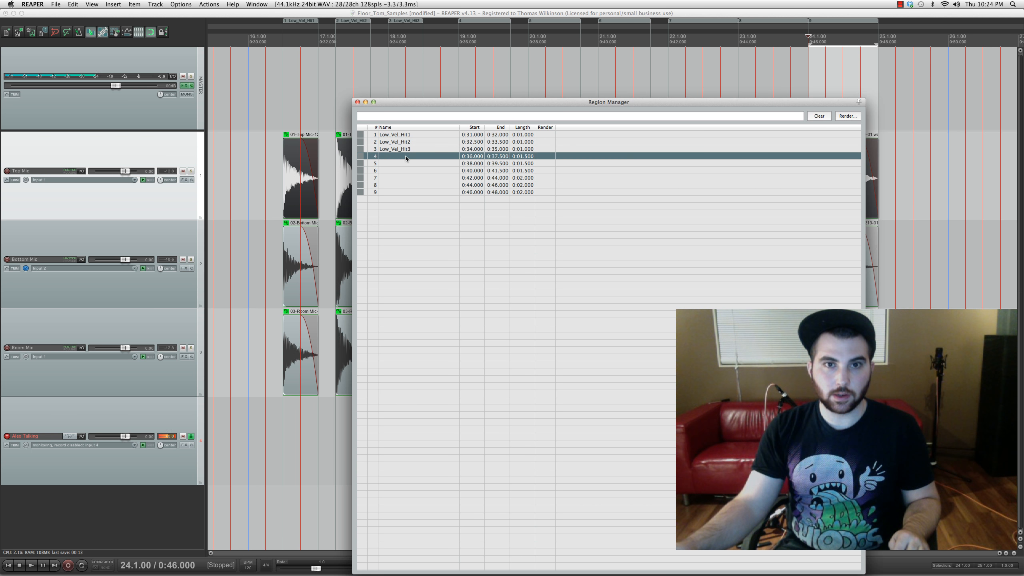
pyautogui.doubleClick(404, 155)
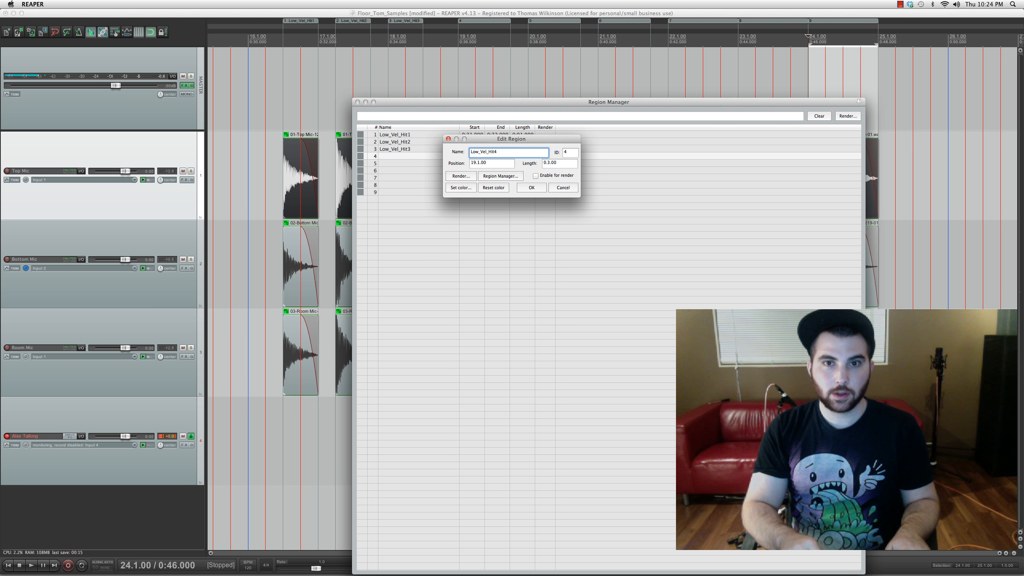
pyautogui.write('Lo')
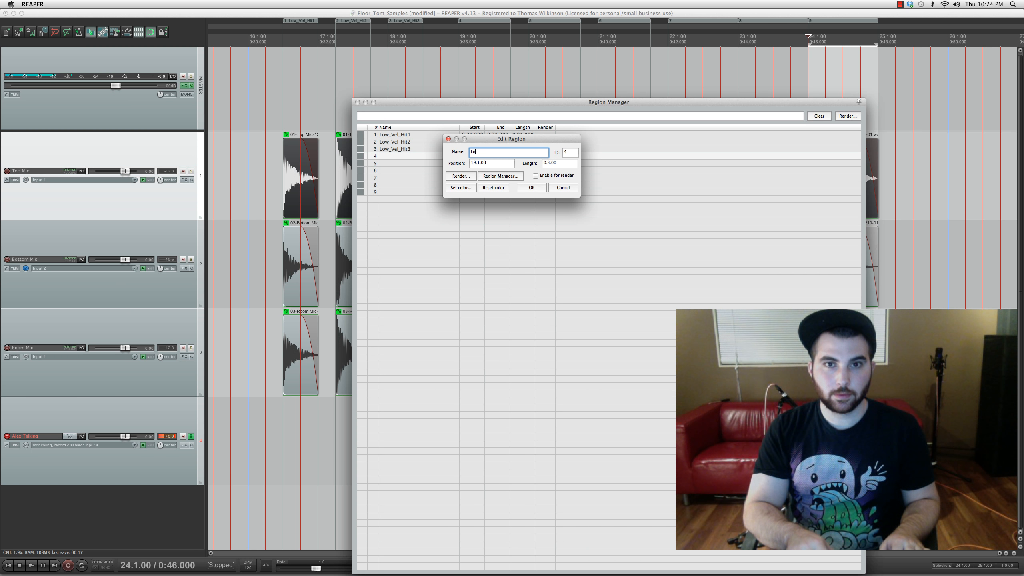
pyautogui.write('Med_V')
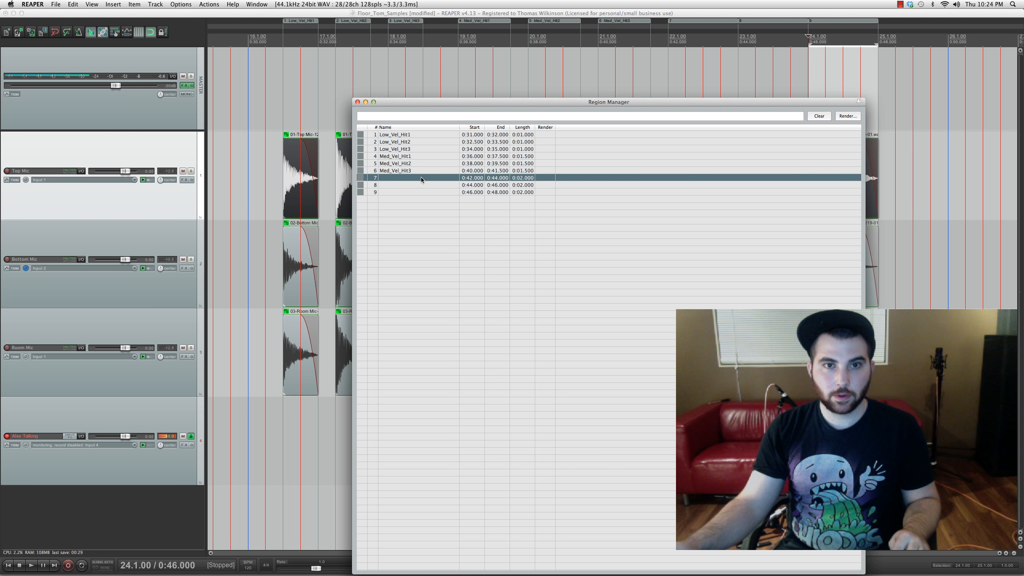
# Step: Rename region 7 to Hard_Vel_Hit1 and confirm it
pyautogui.doubleClick(421, 177)
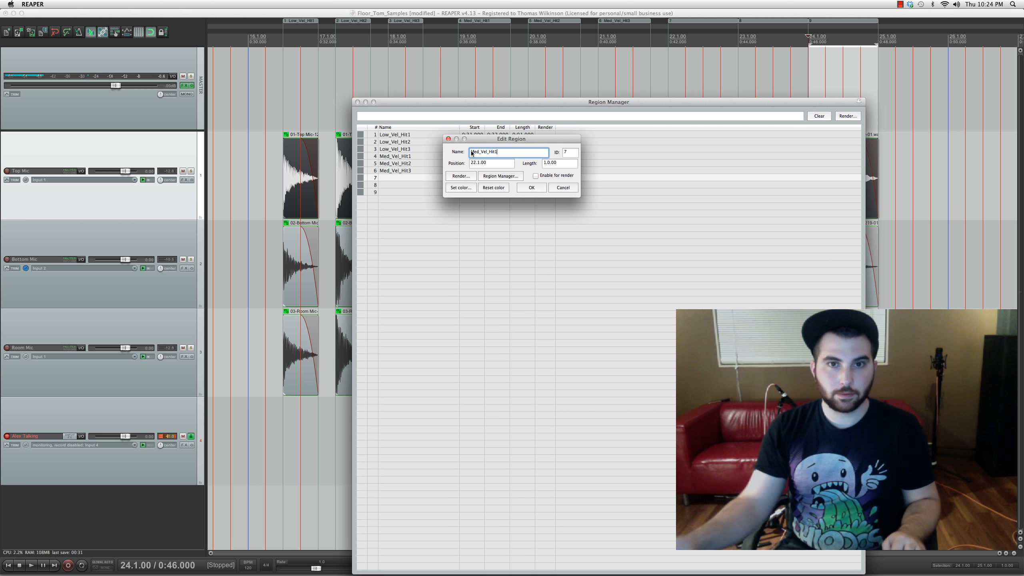
pyautogui.write('Hard_Vel_Hit1')
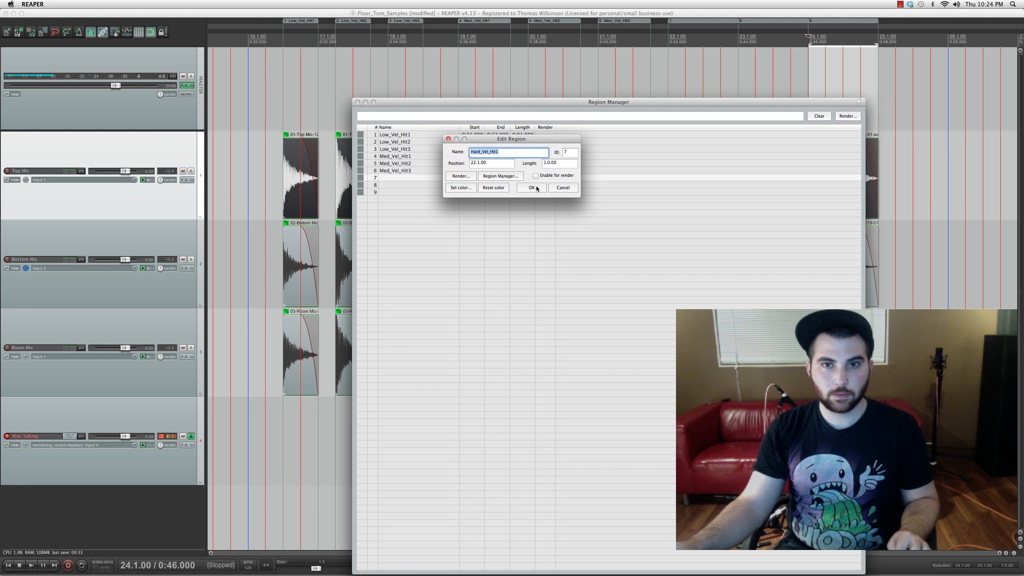
pyautogui.click(531, 188)
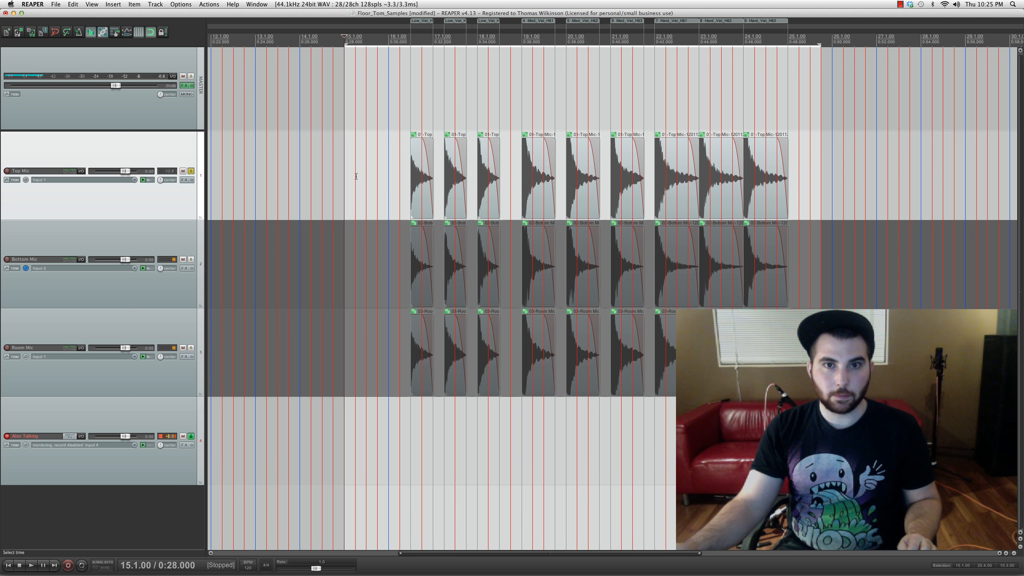
# Step: Bring up Render to File and position it, ready to set the output directory
pyautogui.click(55, 4)
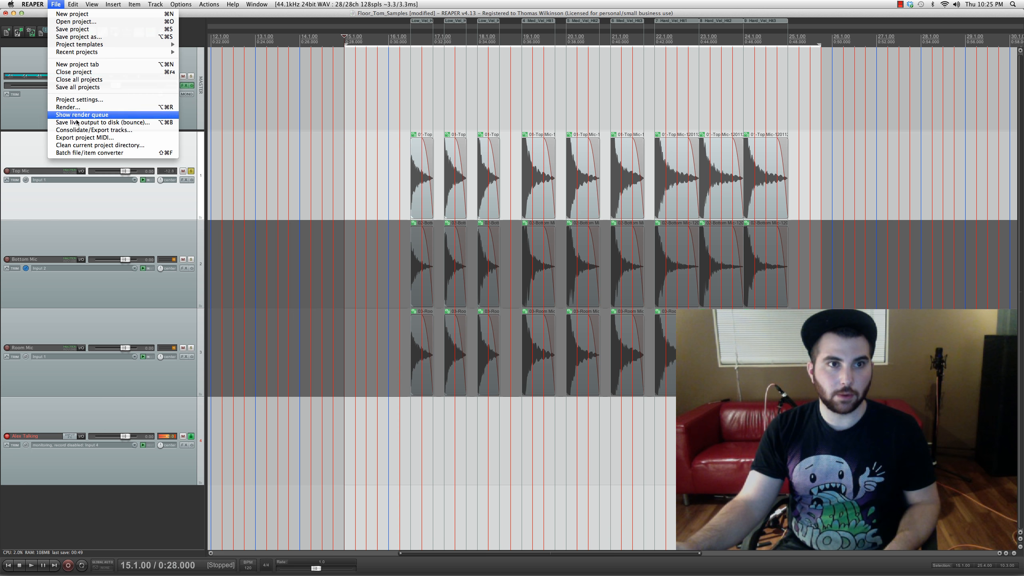
pyautogui.click(67, 107)
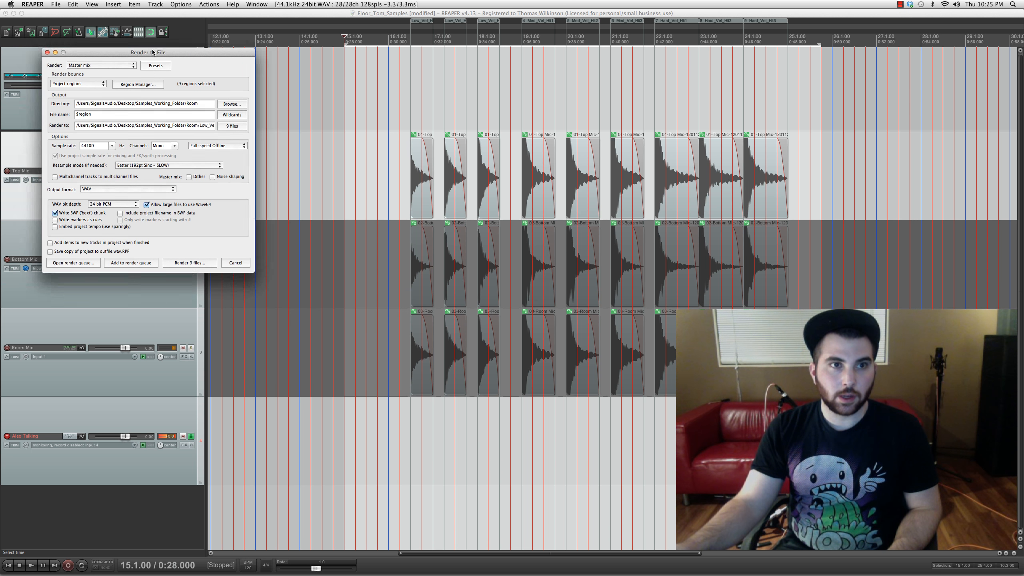
pyautogui.moveTo(149, 52); pyautogui.dragTo(320, 116)
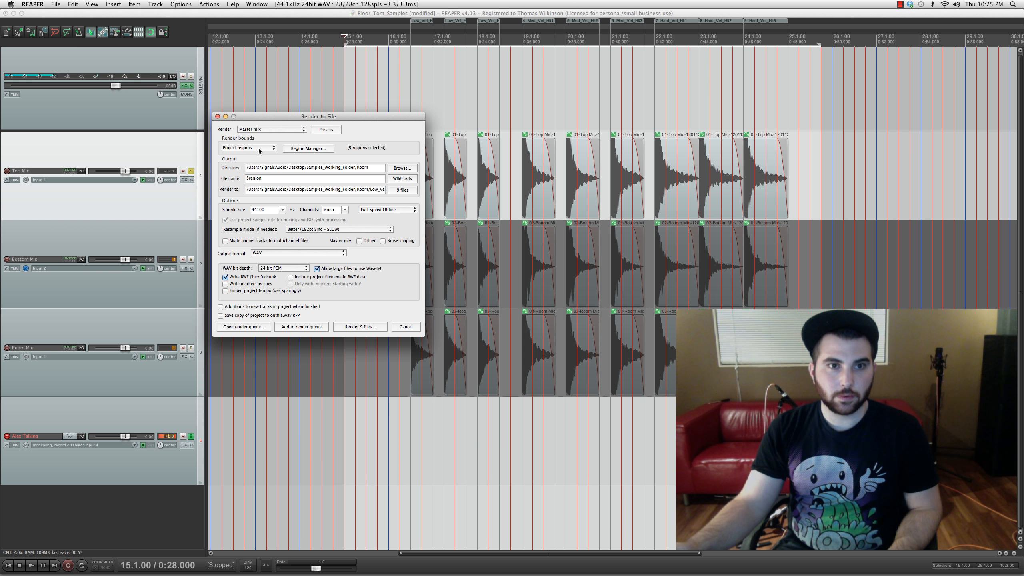
pyautogui.moveTo(378, 173)
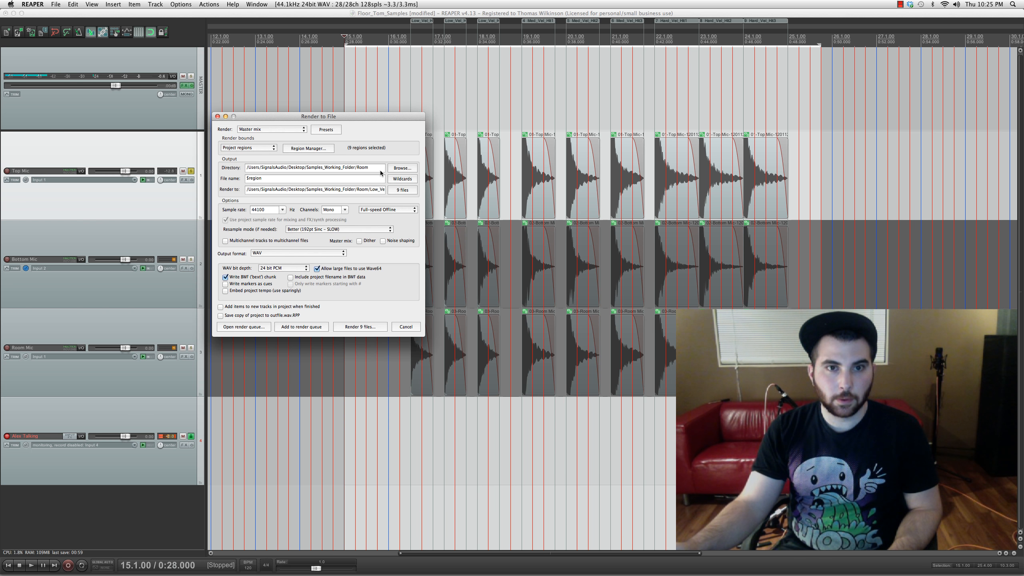
pyautogui.click(314, 168)
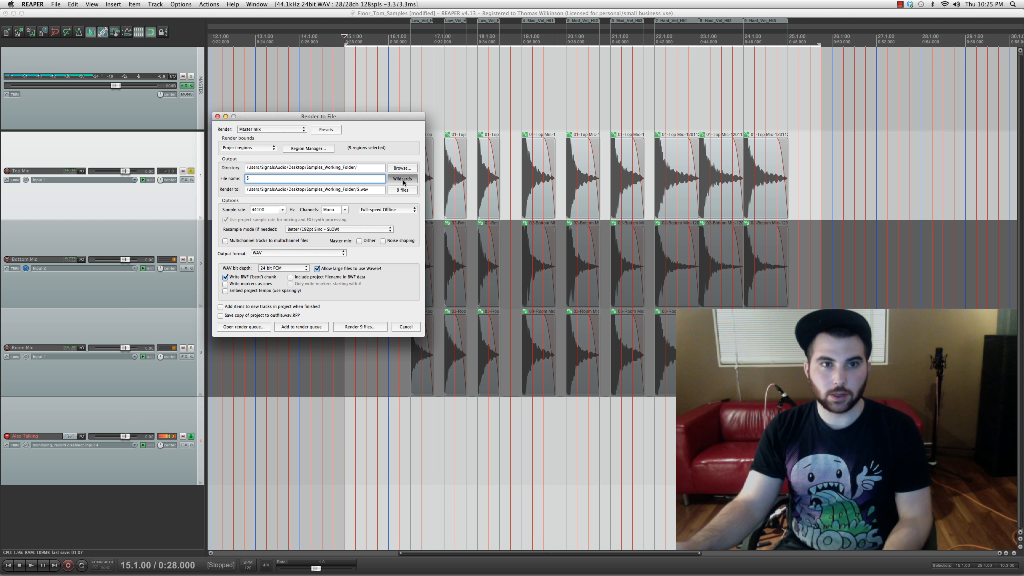
# Step: Set the render file name to the $region wildcard so files take their region names
pyautogui.click(402, 179)
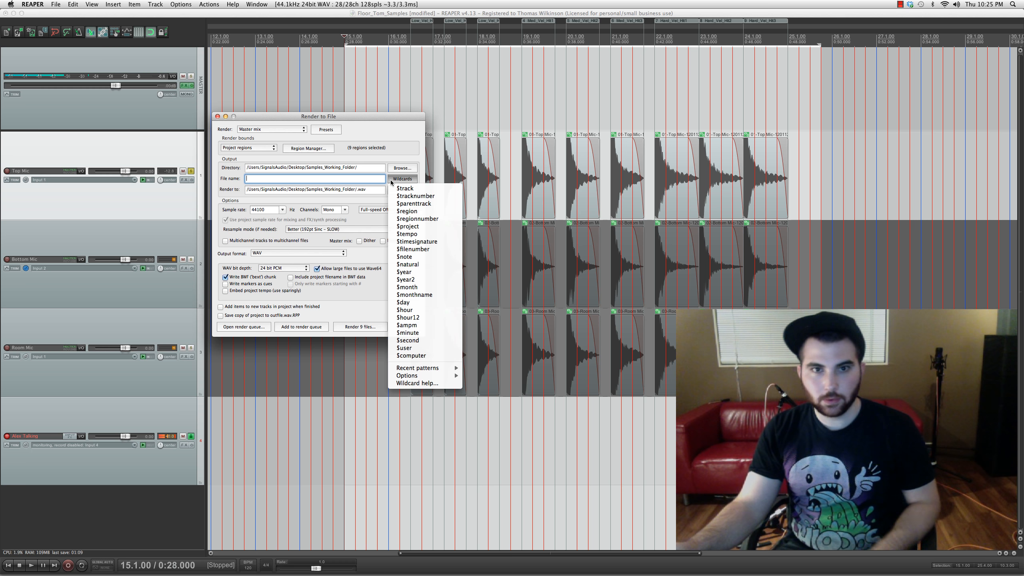
pyautogui.click(407, 211)
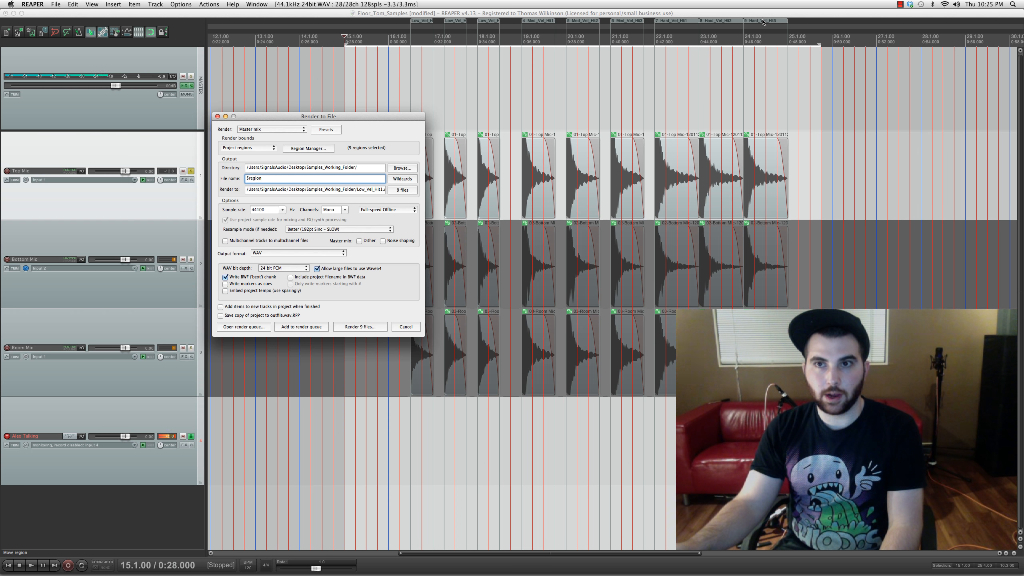
pyautogui.click(316, 179)
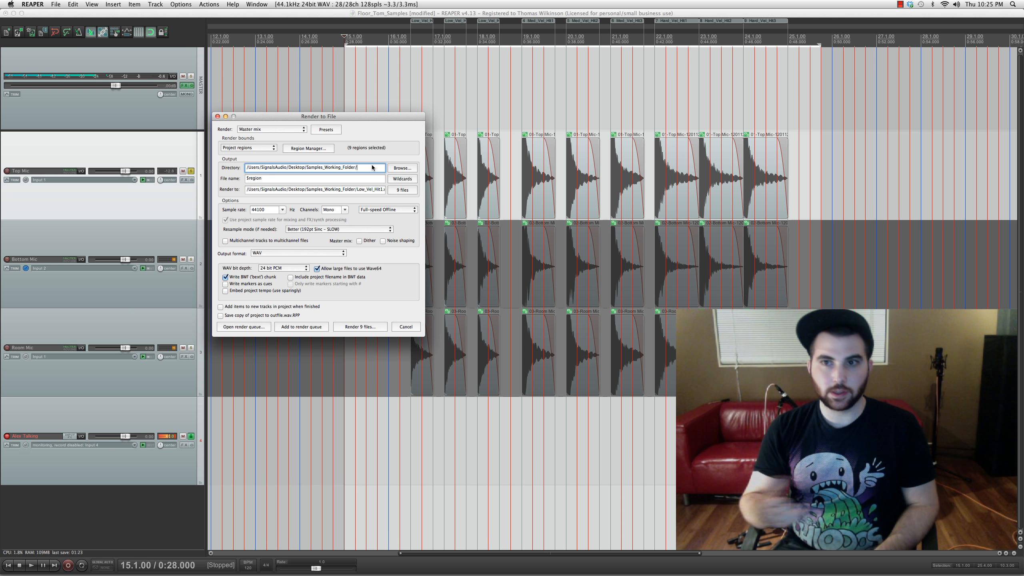
# Step: Render the nine regions into the Top folder, overwriting the existing files
pyautogui.write('Top')
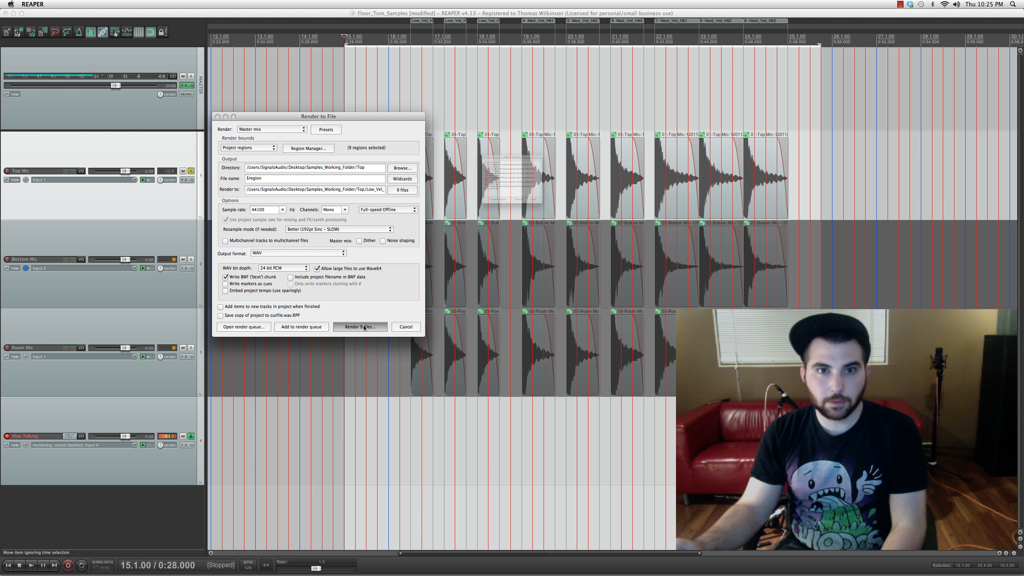
pyautogui.click(359, 326)
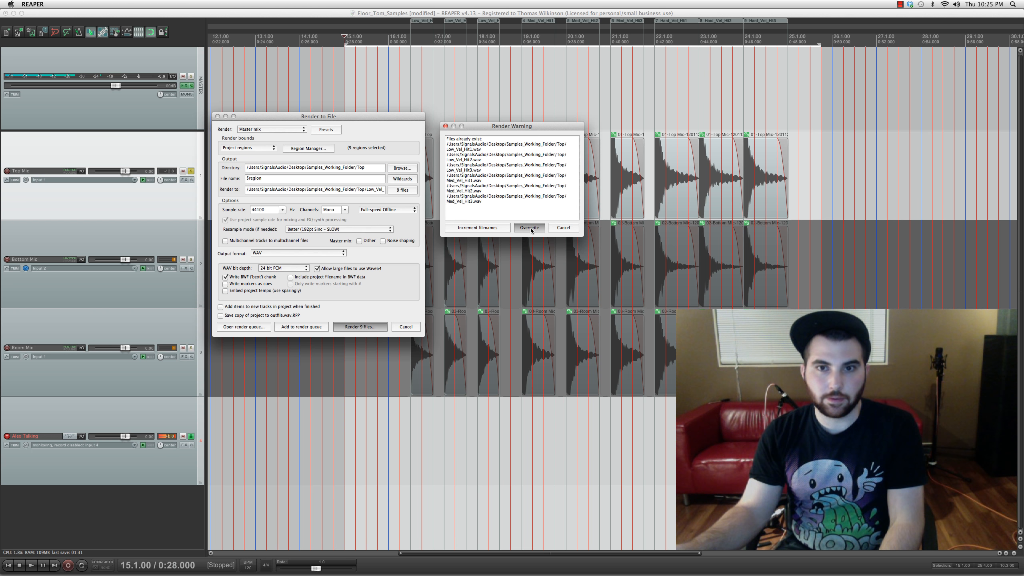
pyautogui.click(528, 227)
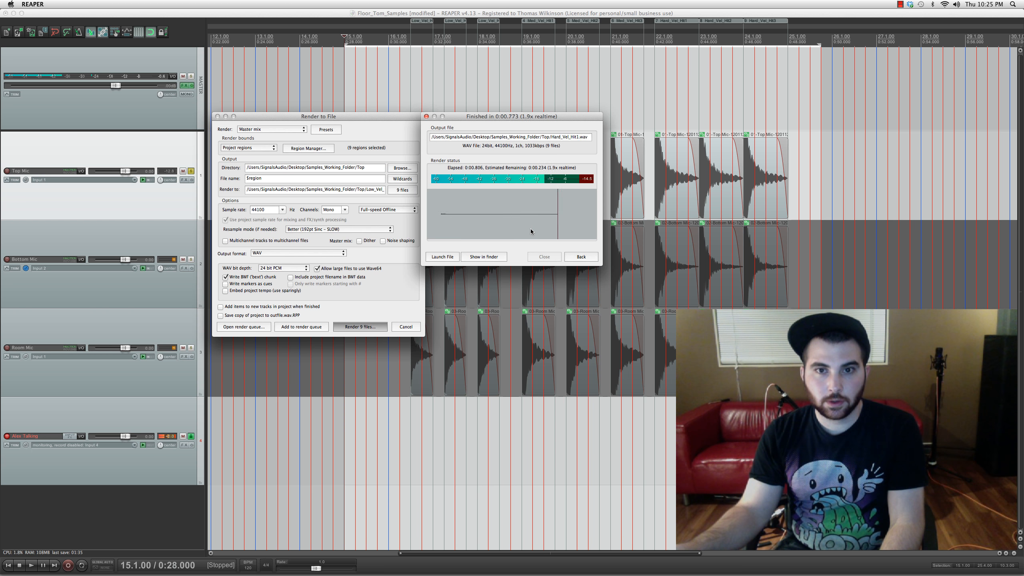
pyautogui.click(543, 256)
pyautogui.write('Bot')
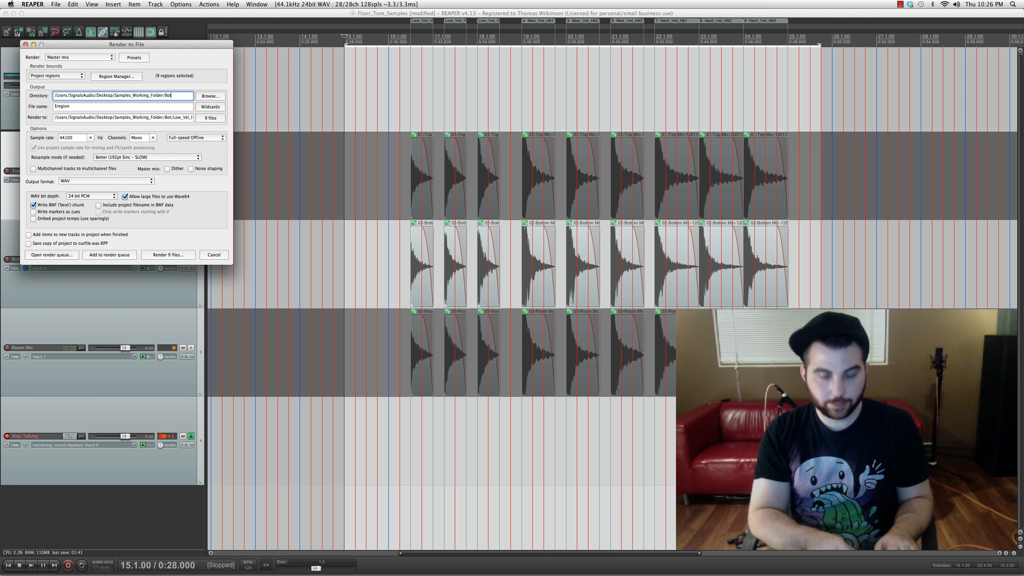
# Step: Render the nine regions into the Bottom folder, overwriting, then target the Room folder
pyautogui.click(167, 254)
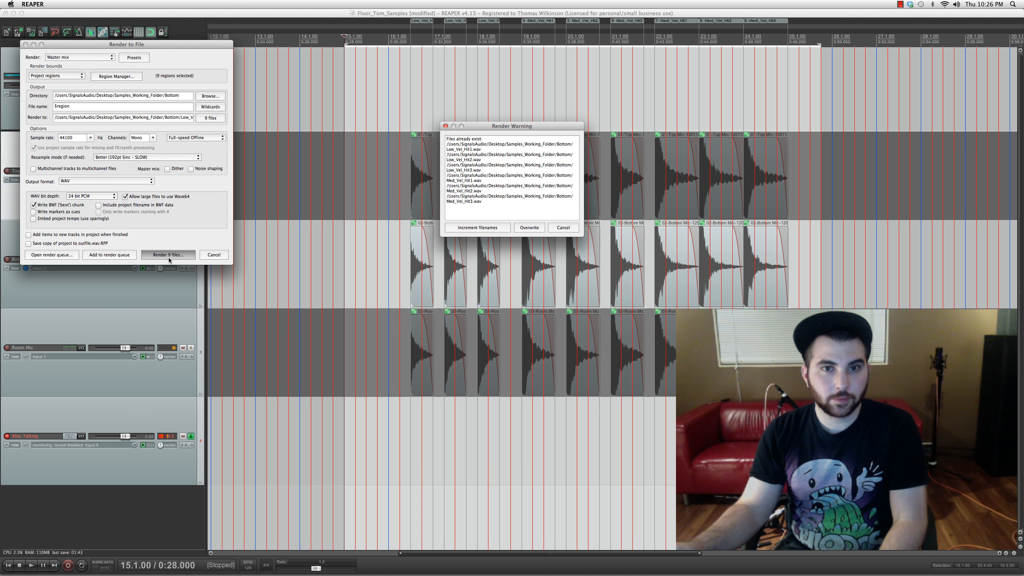
pyautogui.click(529, 227)
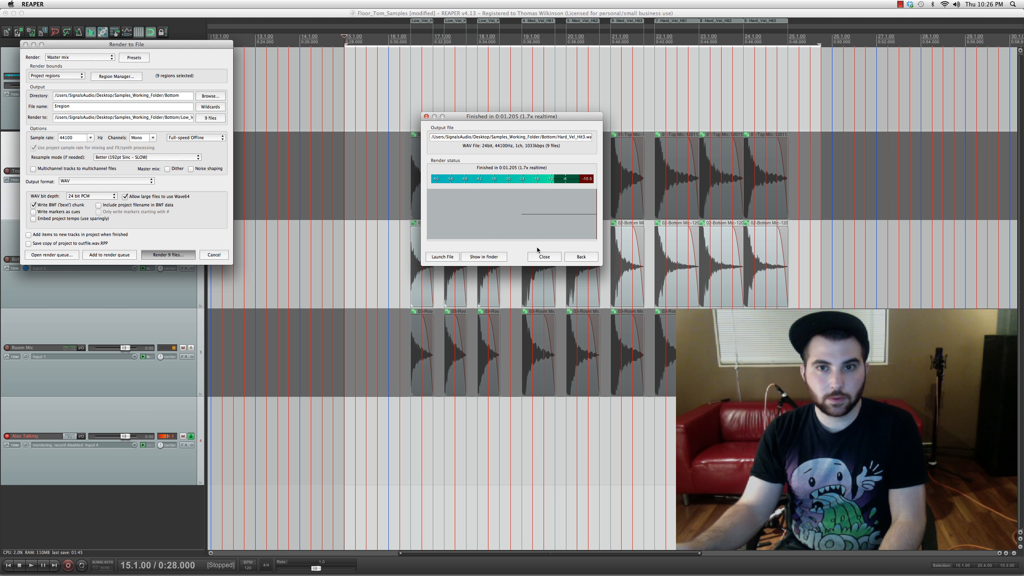
pyautogui.click(543, 256)
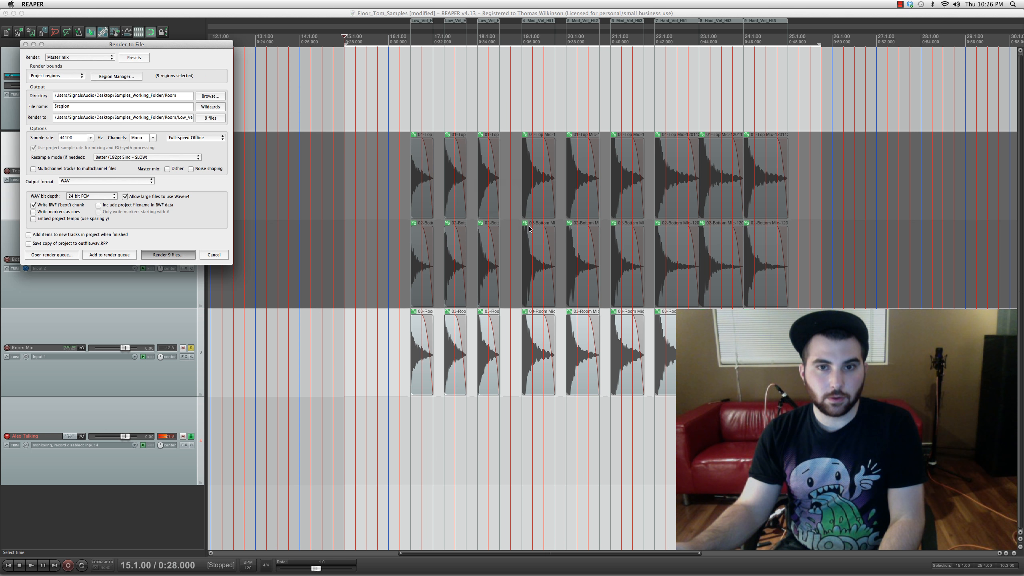
pyautogui.click(167, 254)
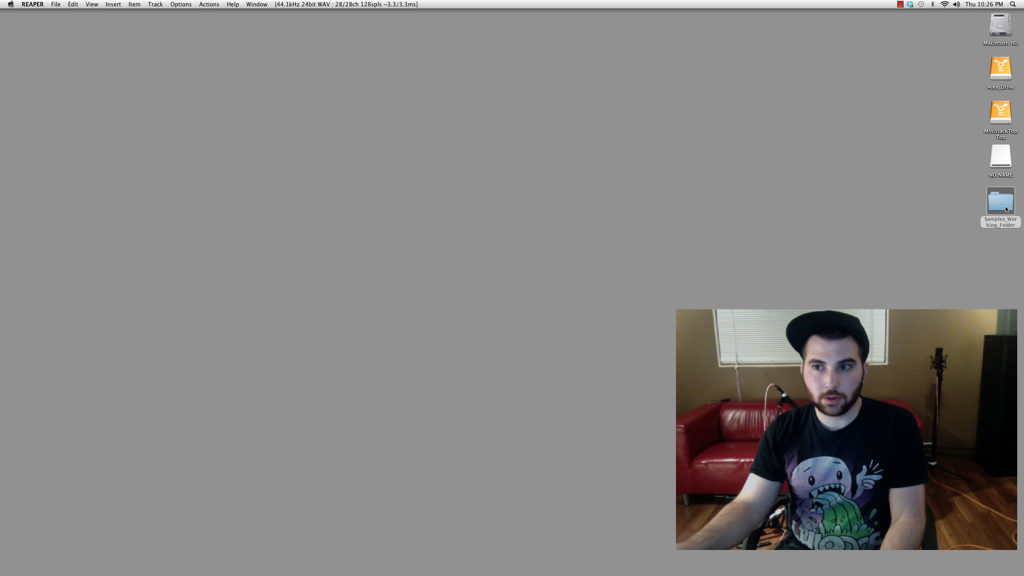
# Step: Browse Samples_Working_Folder and preview Hard_Vel_Hit2 and Hard_Vel_Hit3 in the Bottom folder
pyautogui.doubleClick(1000, 200)
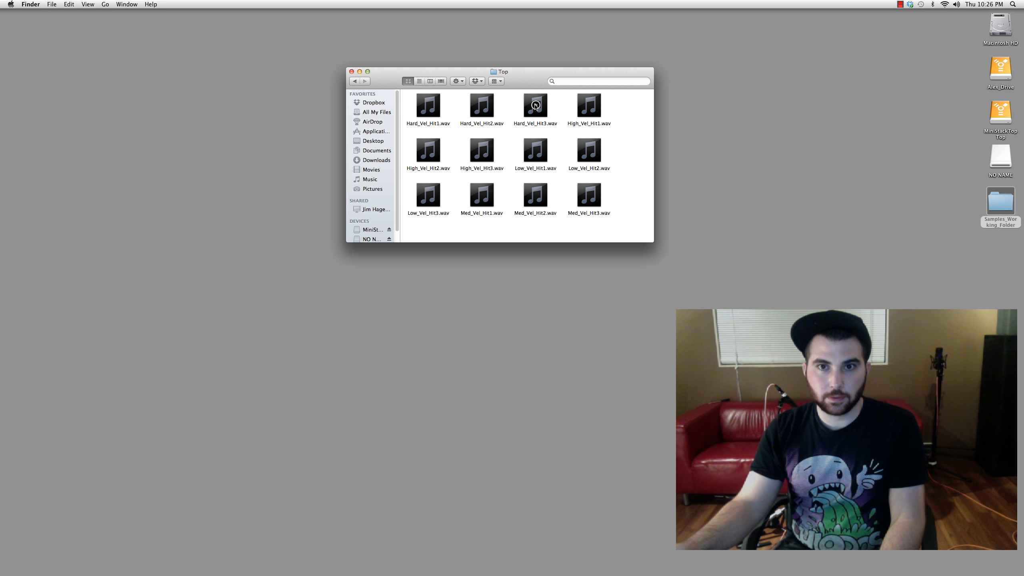
pyautogui.click(482, 106)
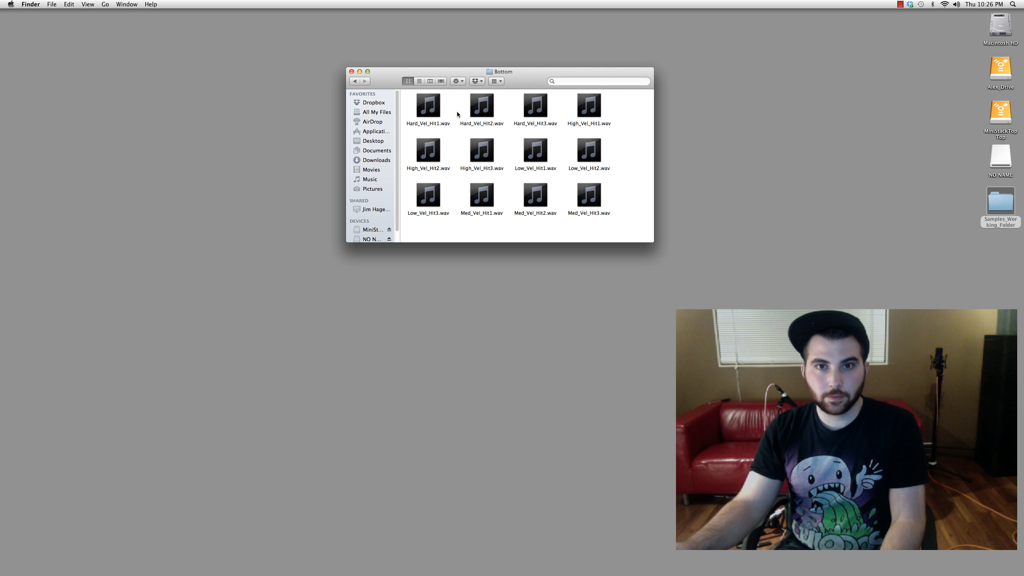
pyautogui.click(482, 105)
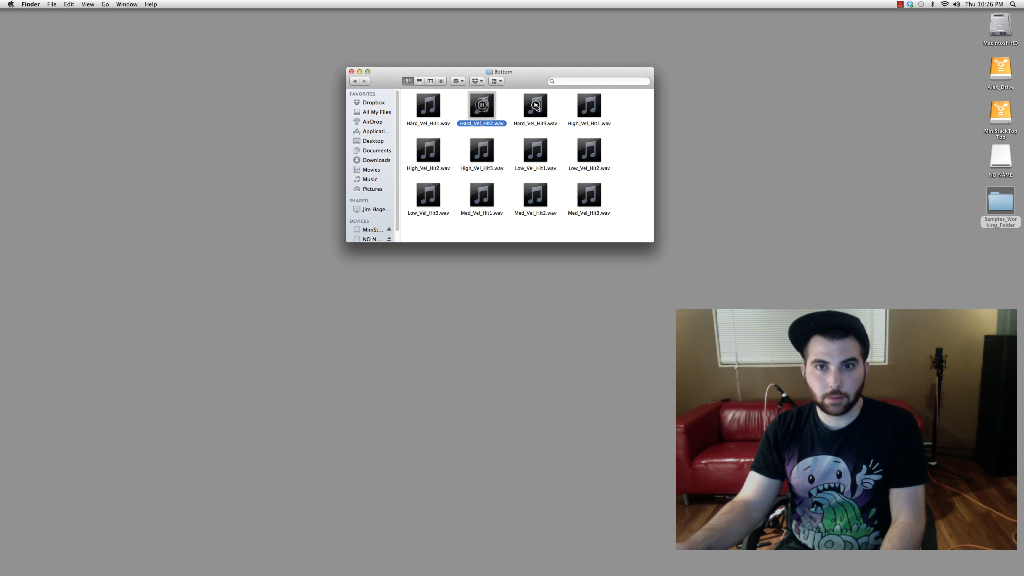
pyautogui.click(535, 105)
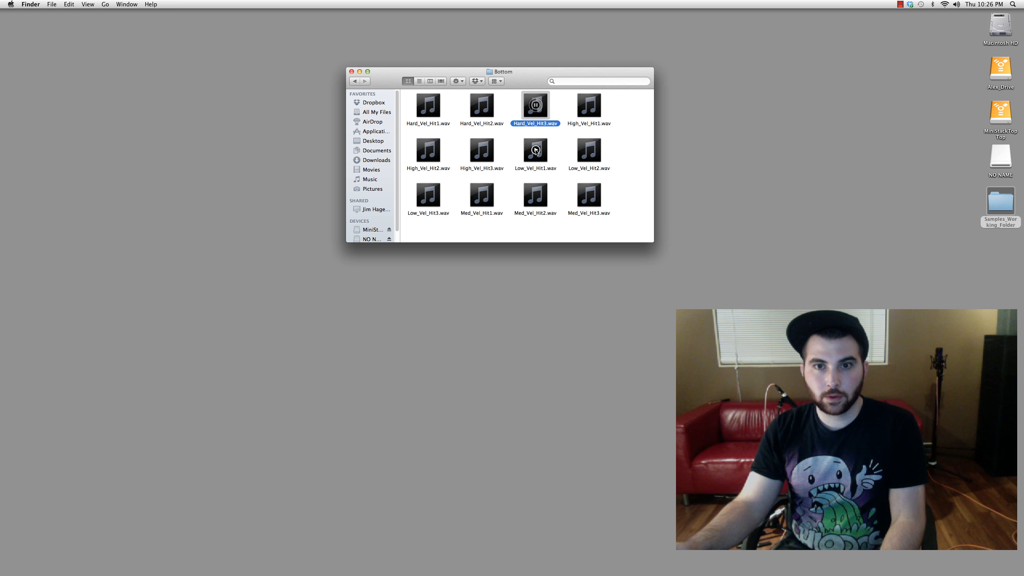
# Step: Preview Hard_Vel_Hit3 and Med_Vel_Hit1 in the Room folder, then return to Samples_Working_Folder
pyautogui.click(535, 195)
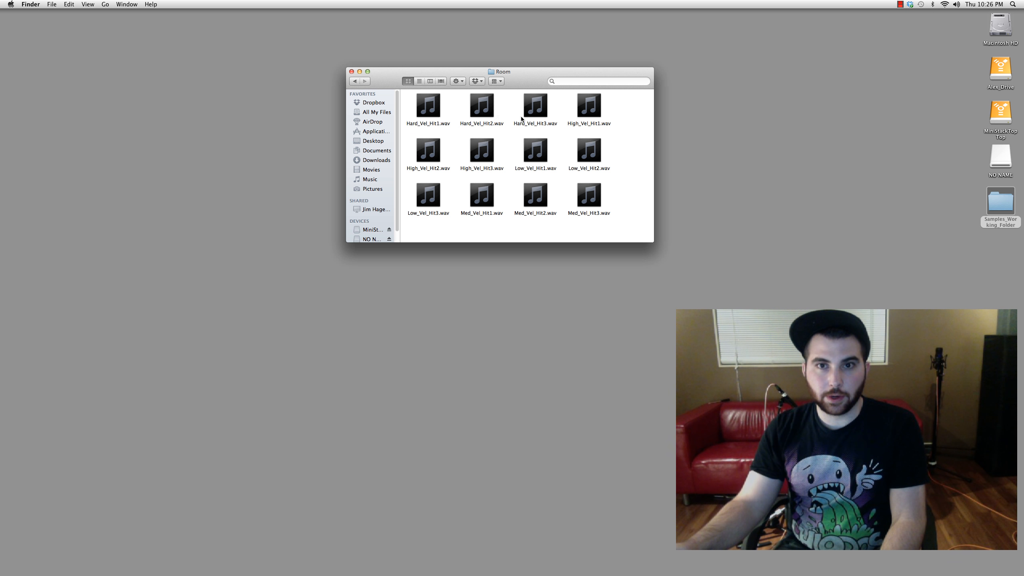
pyautogui.click(535, 106)
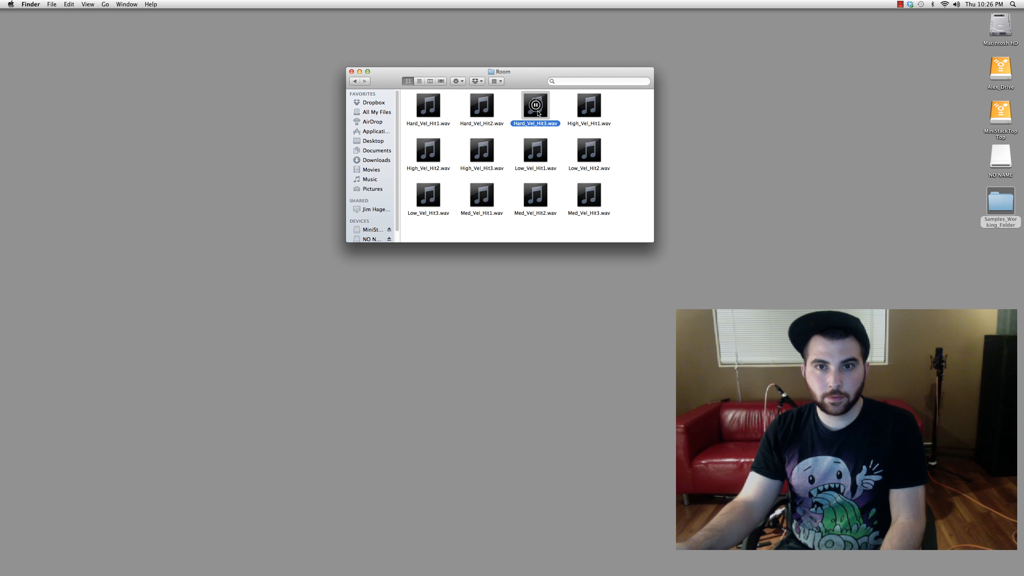
pyautogui.click(481, 196)
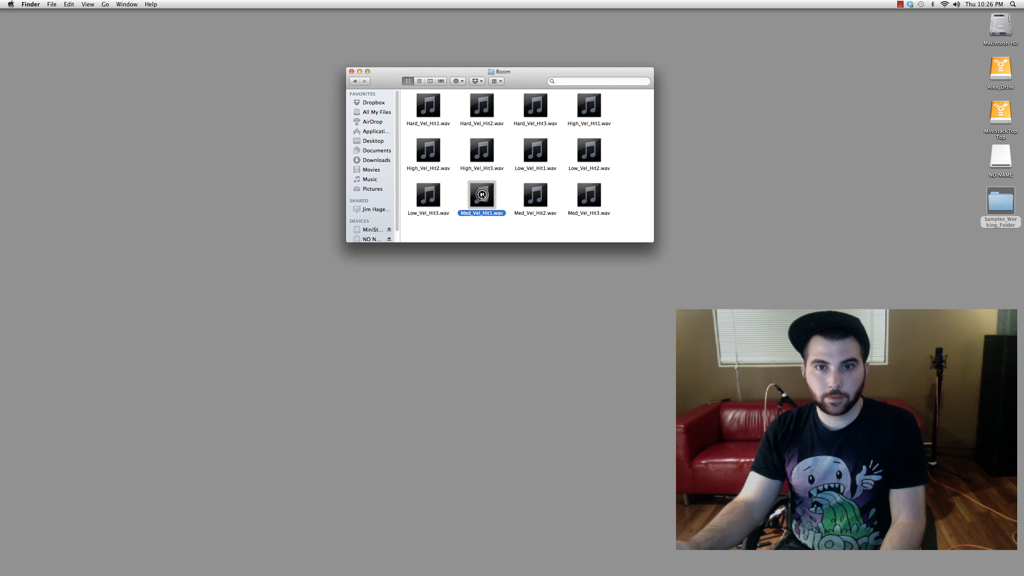
pyautogui.click(354, 81)
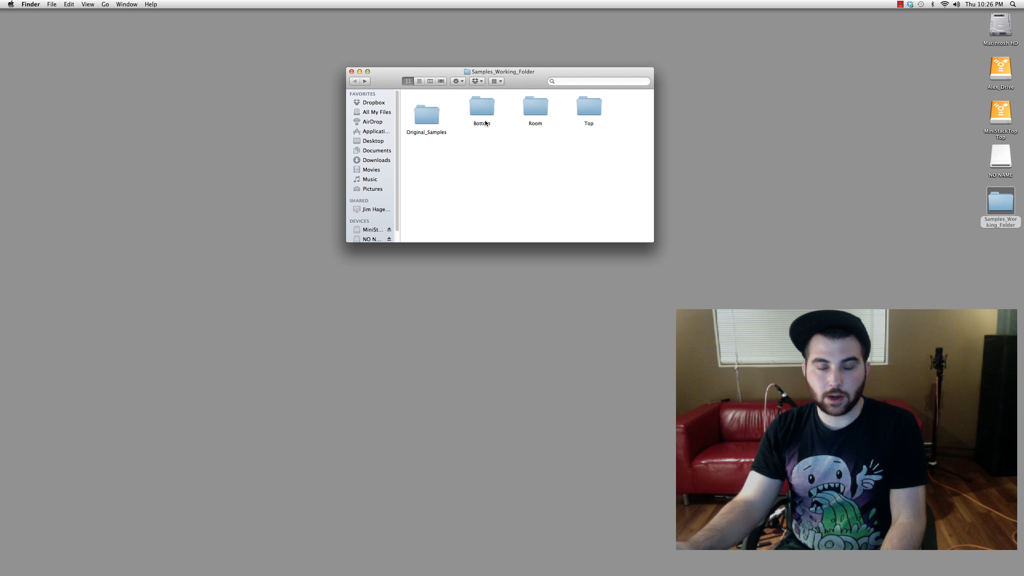